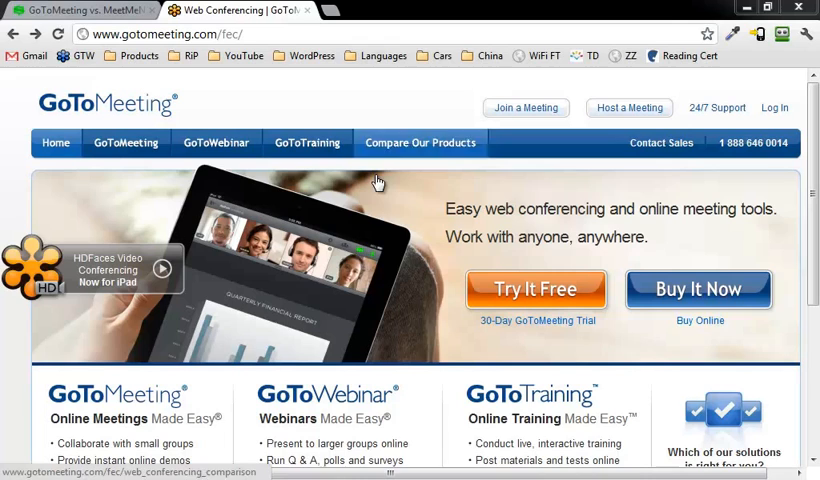
mouse_move(138, 56)
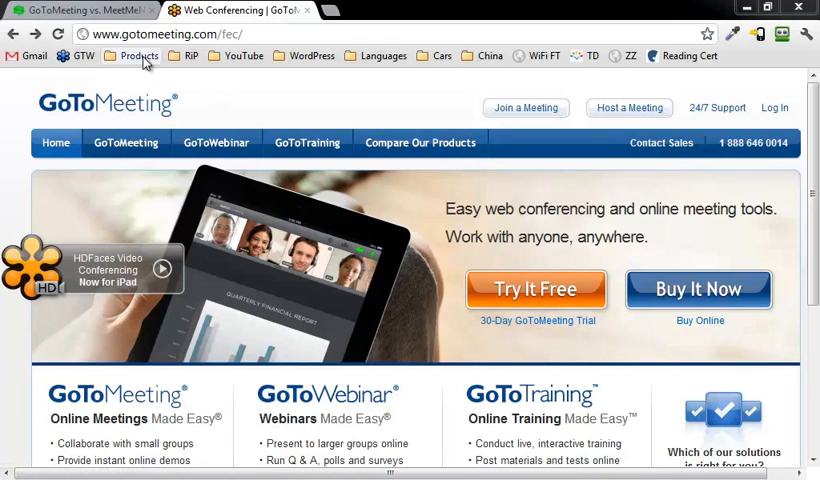
mouse_move(520, 140)
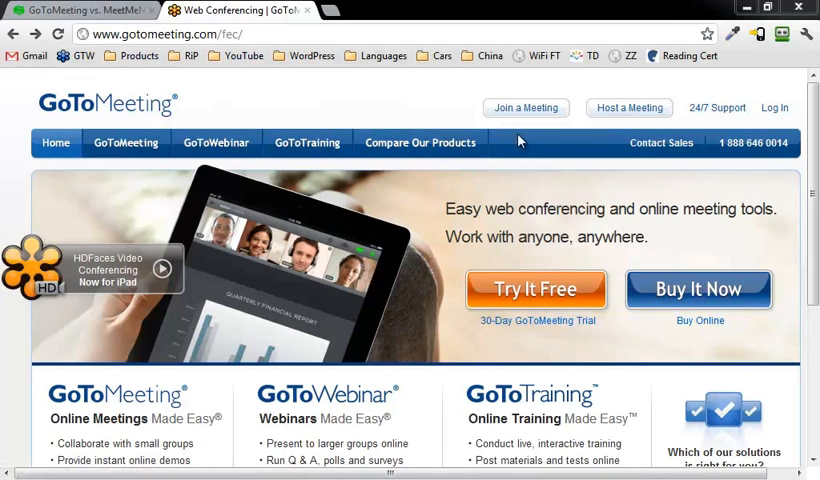
mouse_move(770, 118)
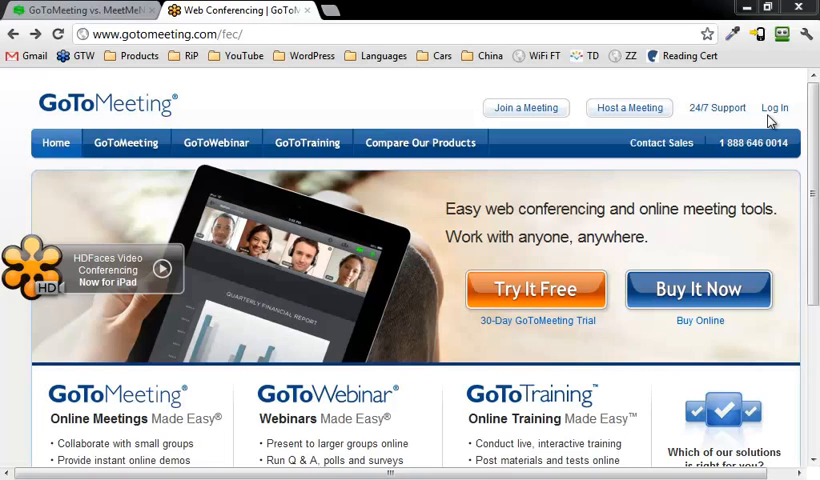
mouse_move(604, 288)
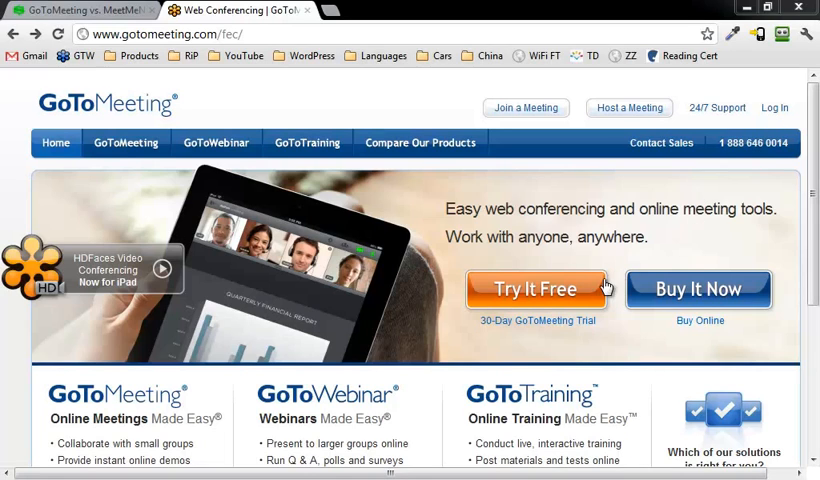
mouse_move(524, 108)
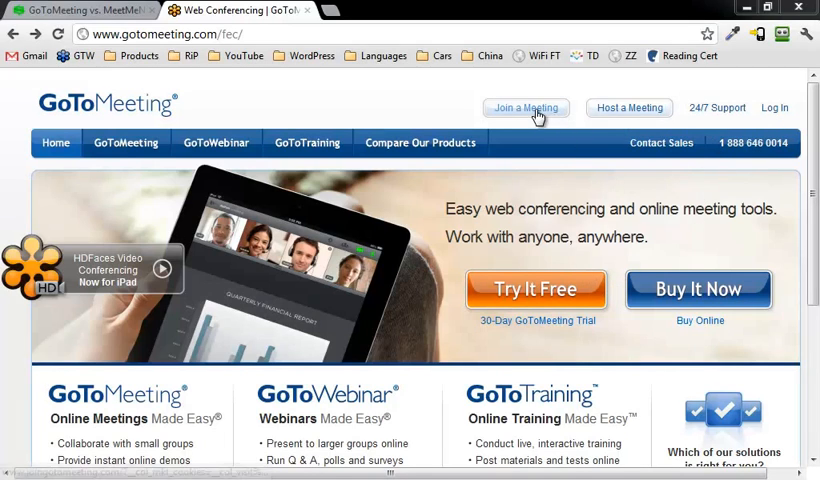
mouse_move(622, 116)
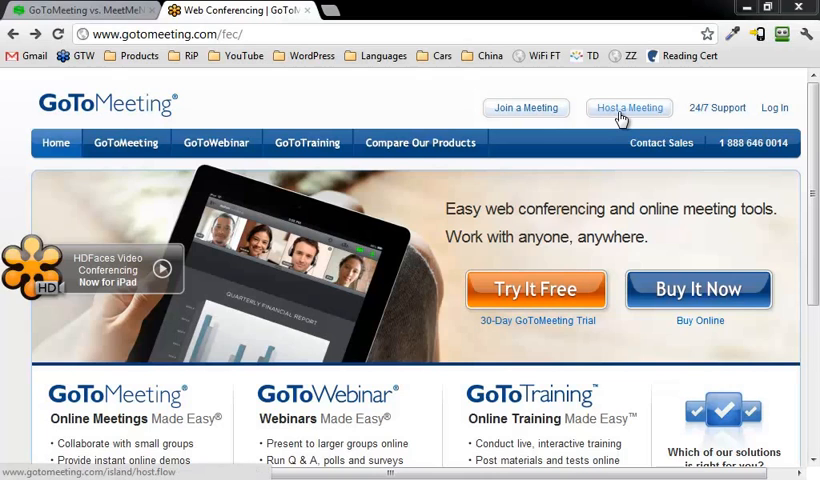
- Start hosting a meeting from the GoToMeeting website so the launcher download begins
click(628, 108)
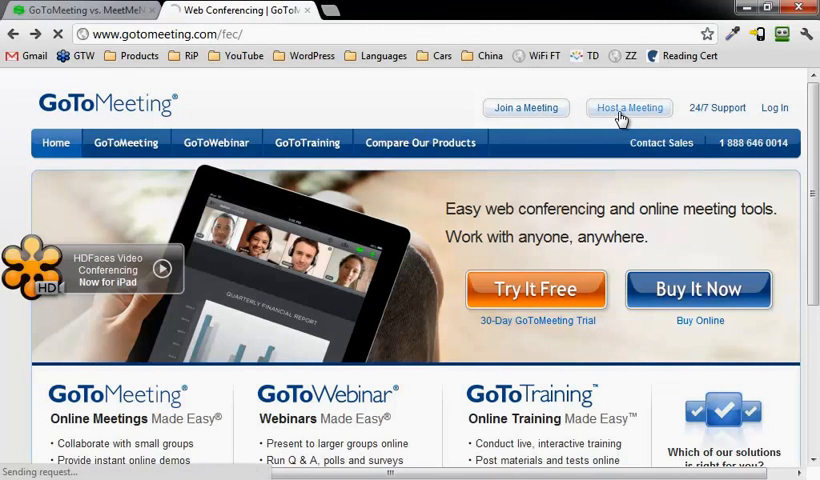
click(628, 108)
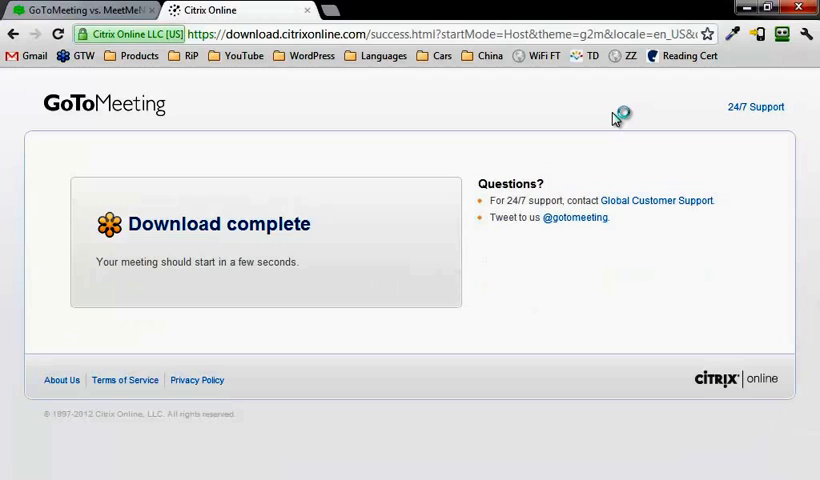
mouse_move(614, 120)
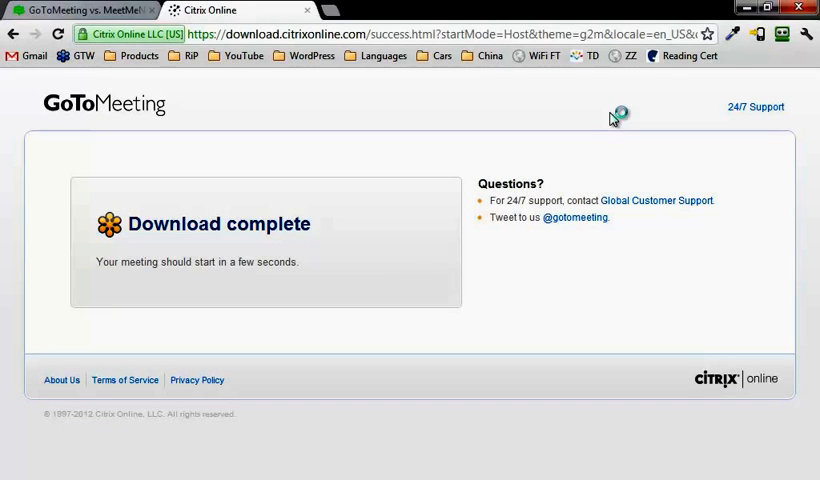
mouse_move(116, 118)
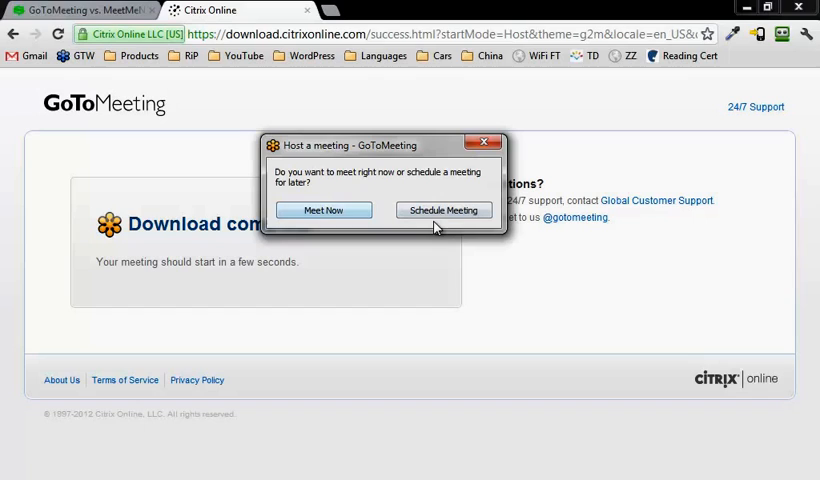
mouse_move(444, 210)
text(o)
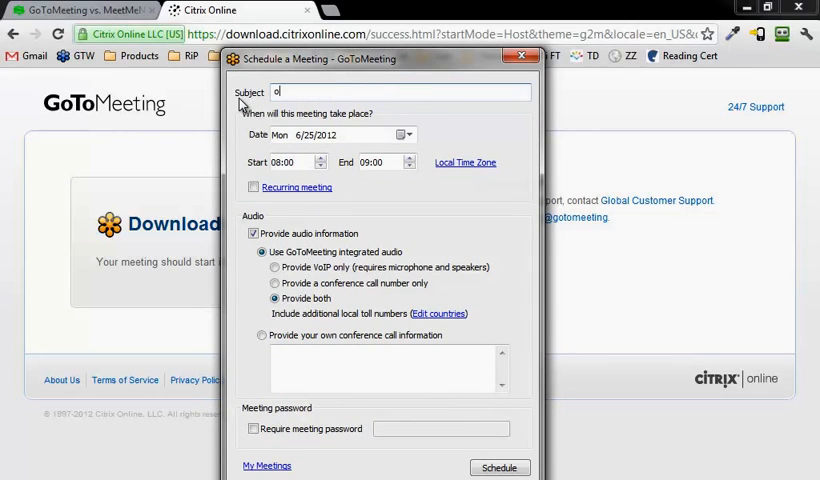
- Enter the subject 'How to Install WordPress in less than 5 minutes' and check the meeting date
text(How)
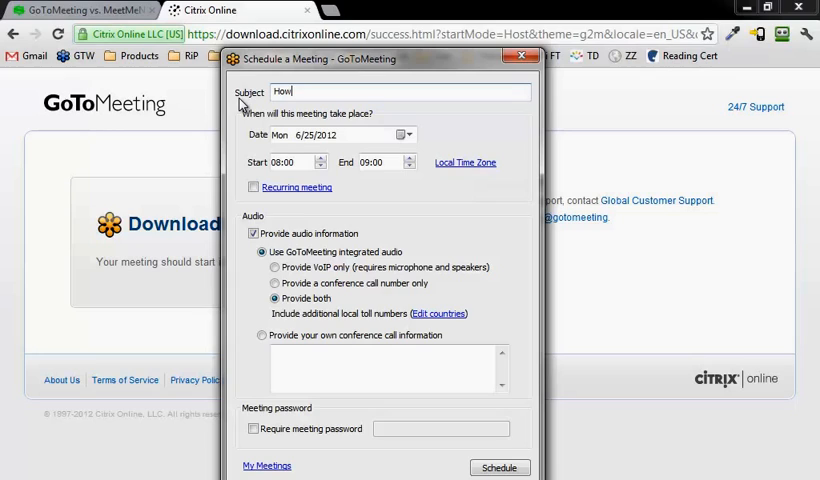
text(to)
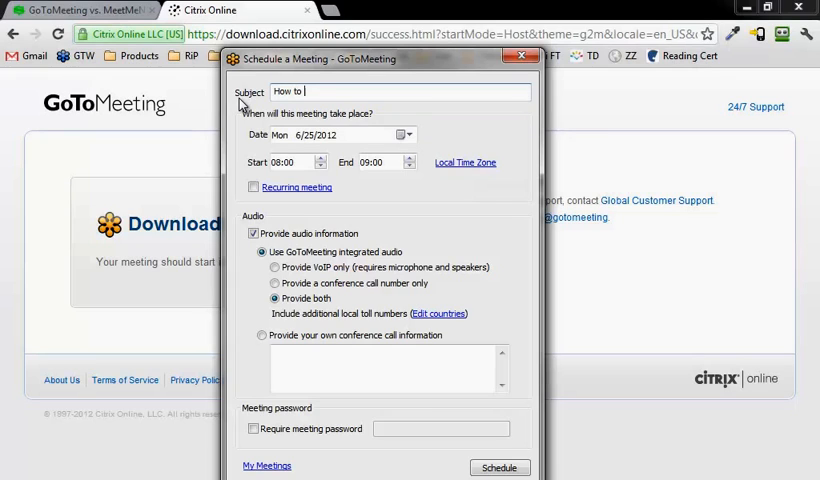
text(Install WordPress i)
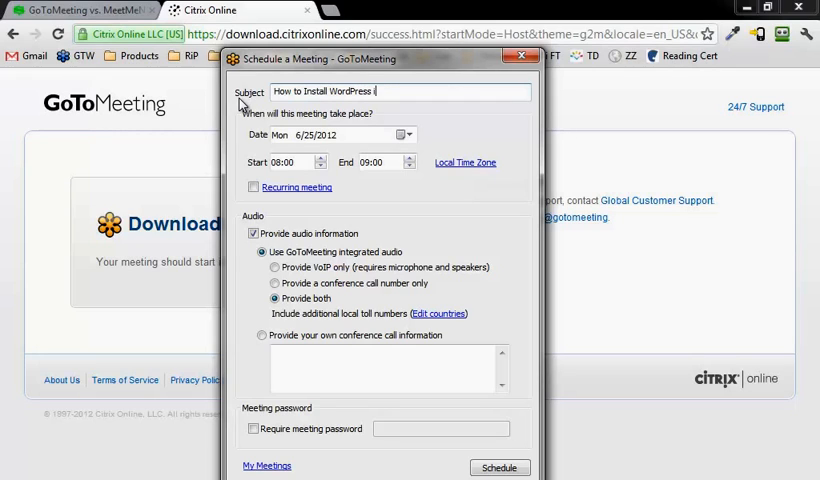
text(n less than)
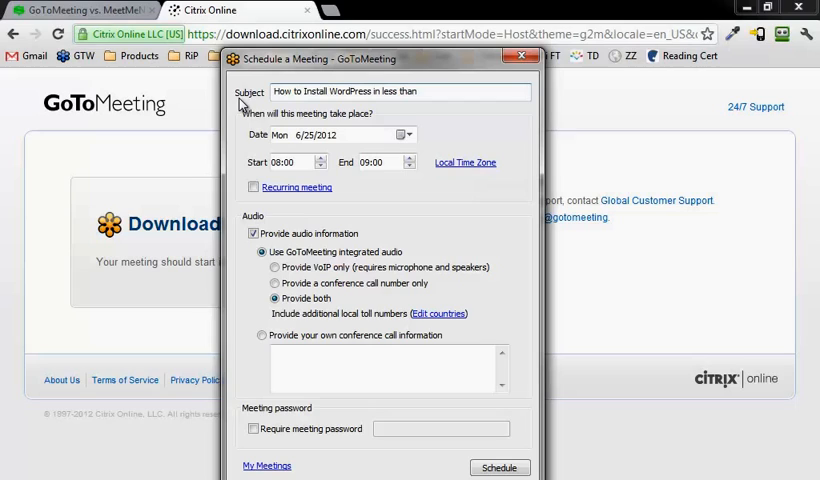
text(5 minu)
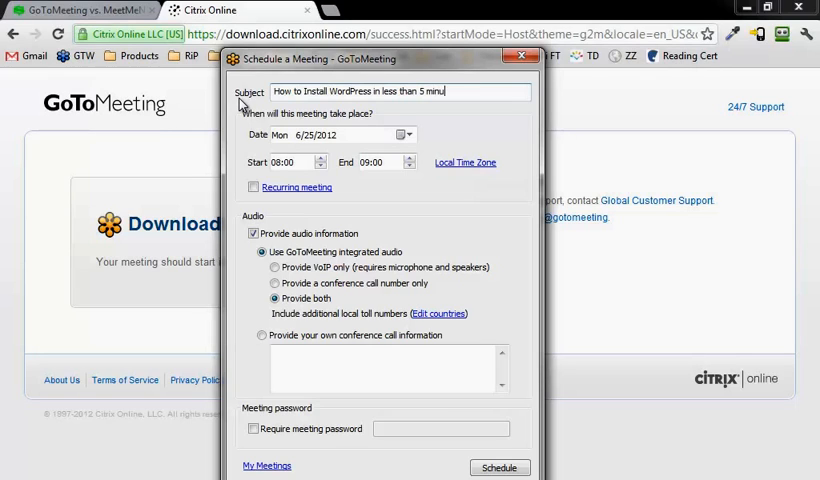
text(tes)
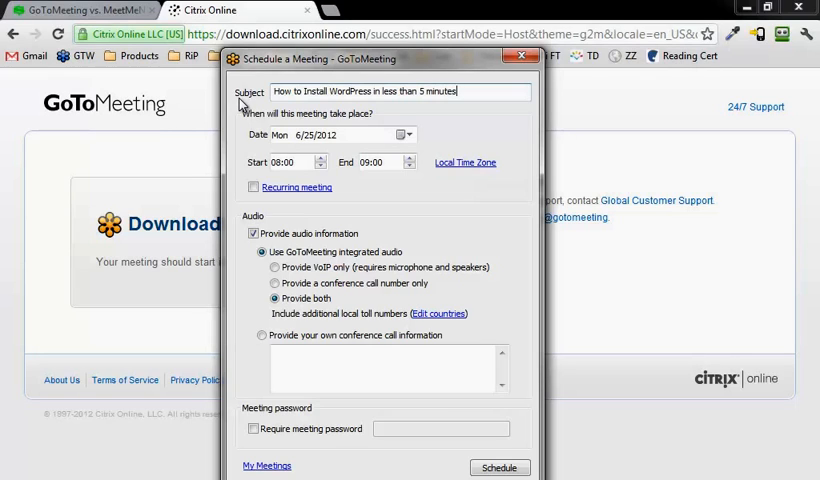
mouse_move(312, 176)
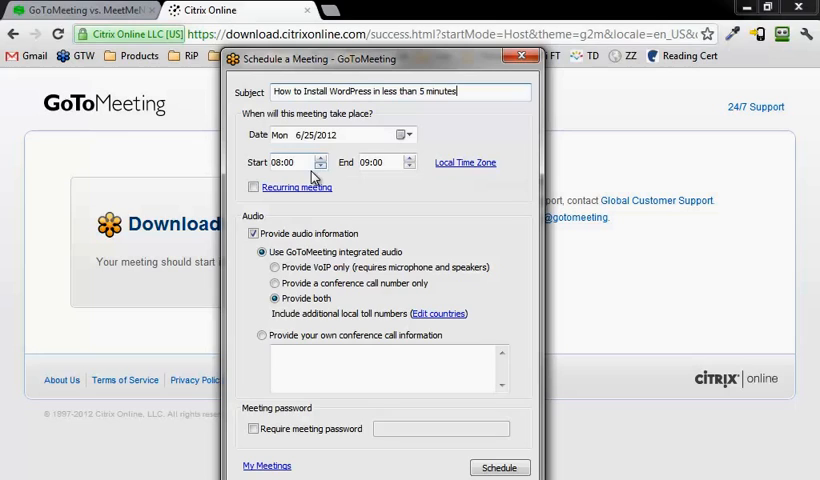
mouse_move(400, 134)
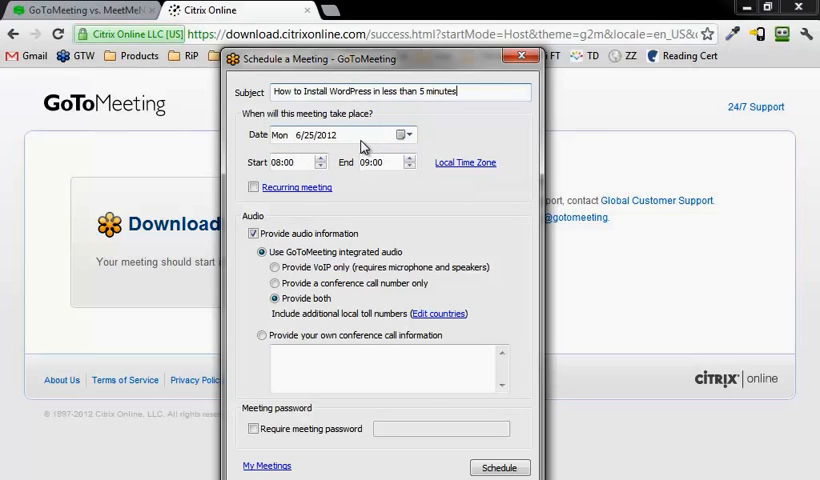
mouse_move(384, 160)
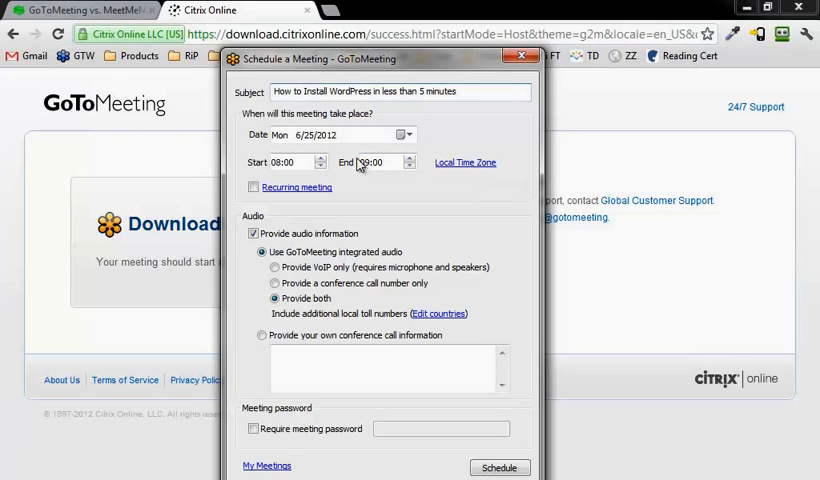
click(400, 136)
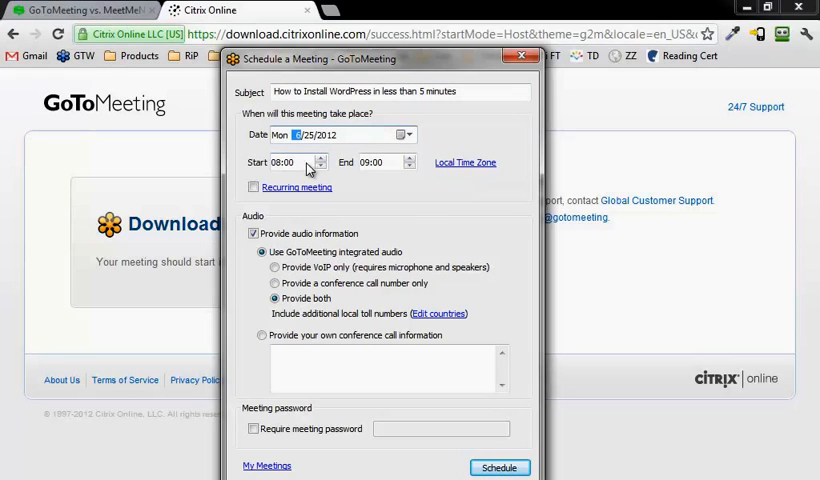
mouse_move(470, 168)
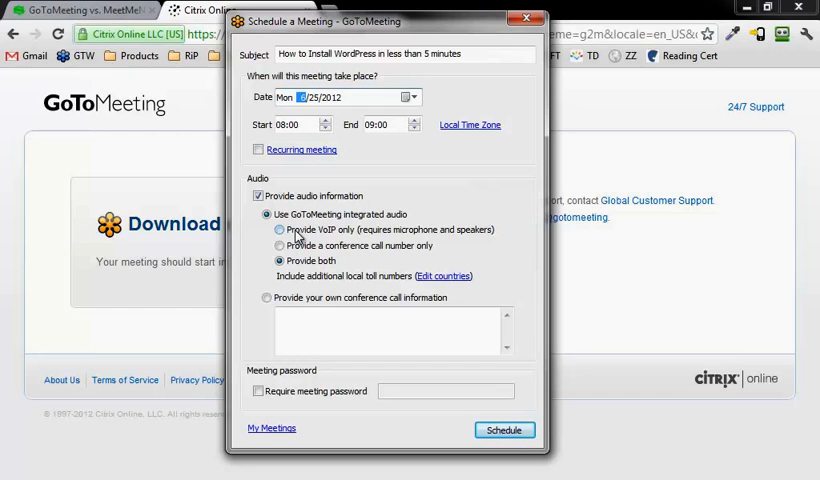
mouse_move(316, 262)
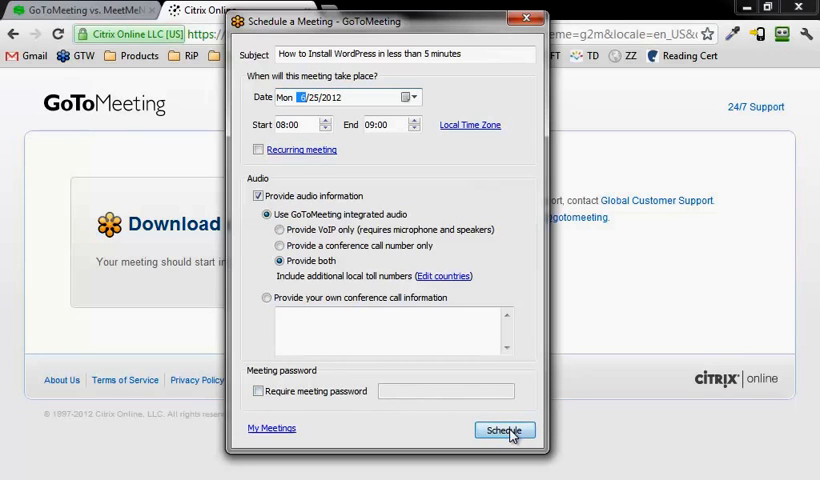
click(504, 430)
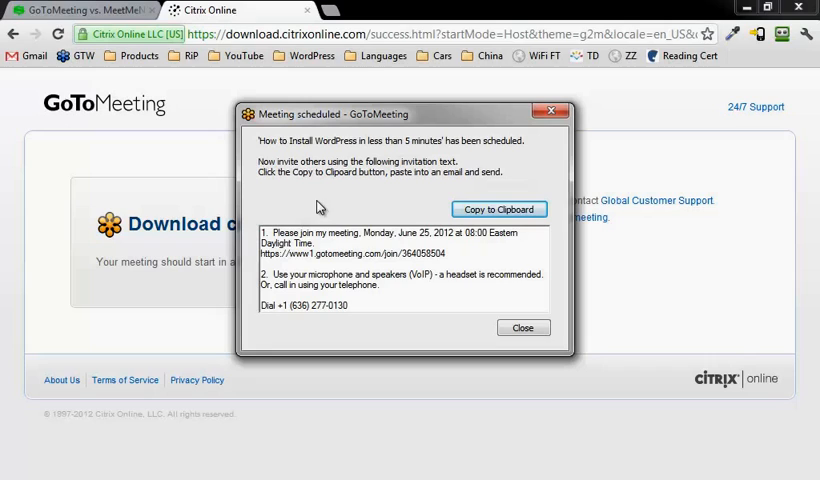
mouse_move(330, 238)
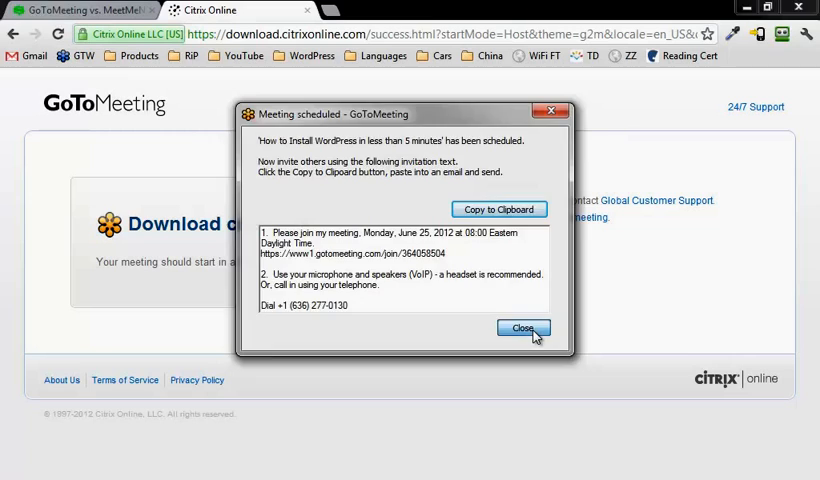
- Close the Meeting scheduled confirmation for the WordPress meeting on Monday, June 25, 2012
click(522, 328)
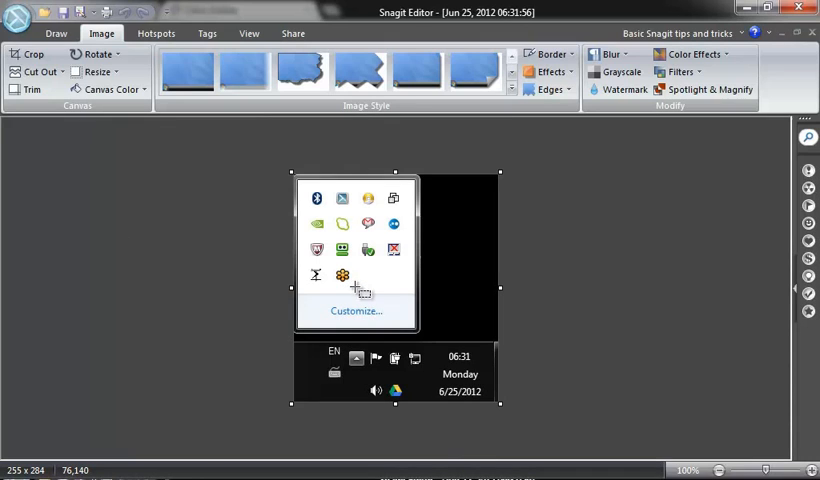
mouse_move(474, 392)
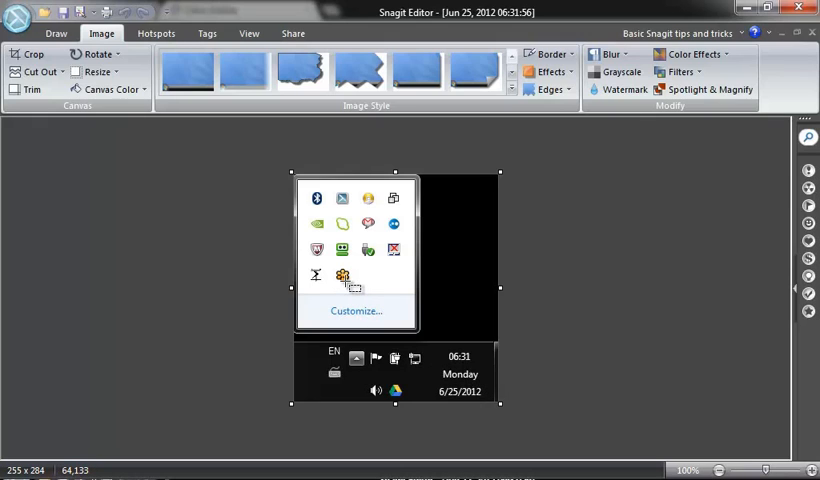
mouse_move(344, 282)
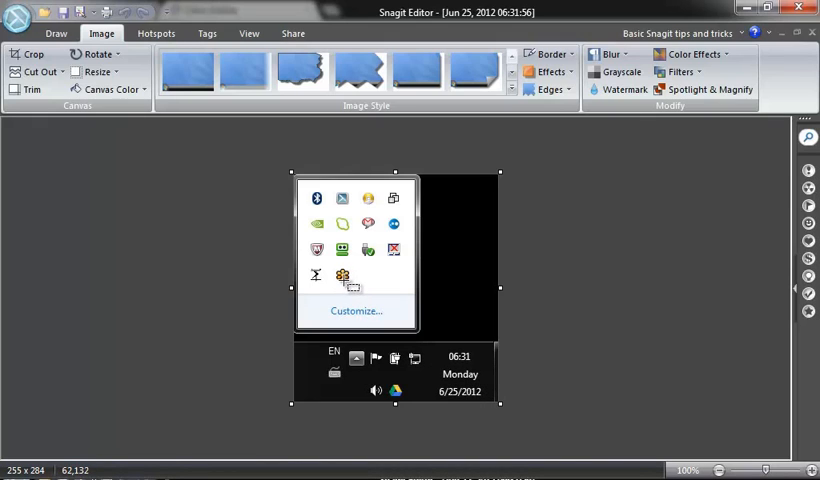
mouse_move(344, 284)
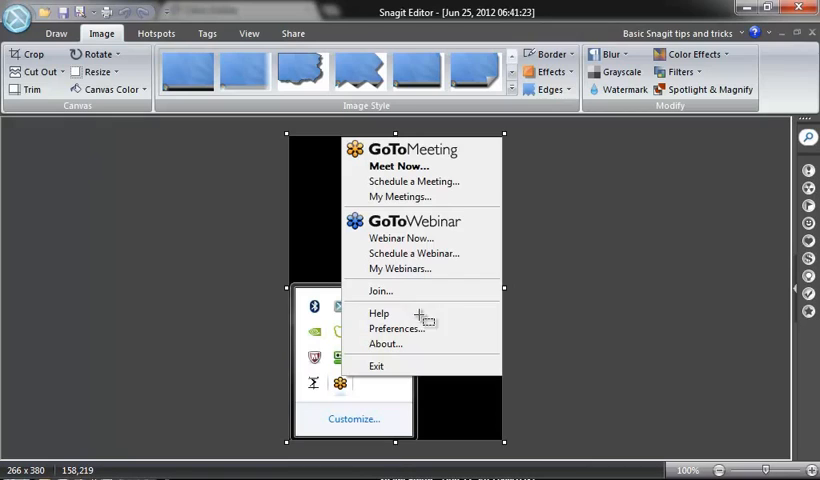
mouse_move(430, 290)
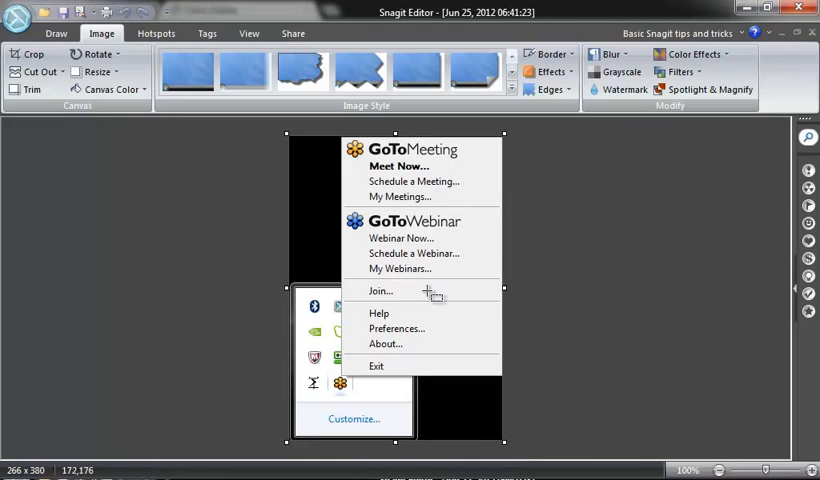
mouse_move(408, 186)
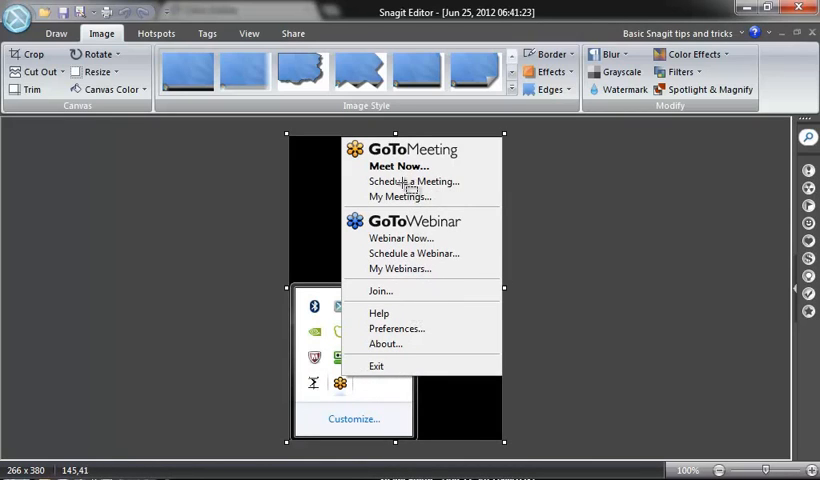
mouse_move(416, 170)
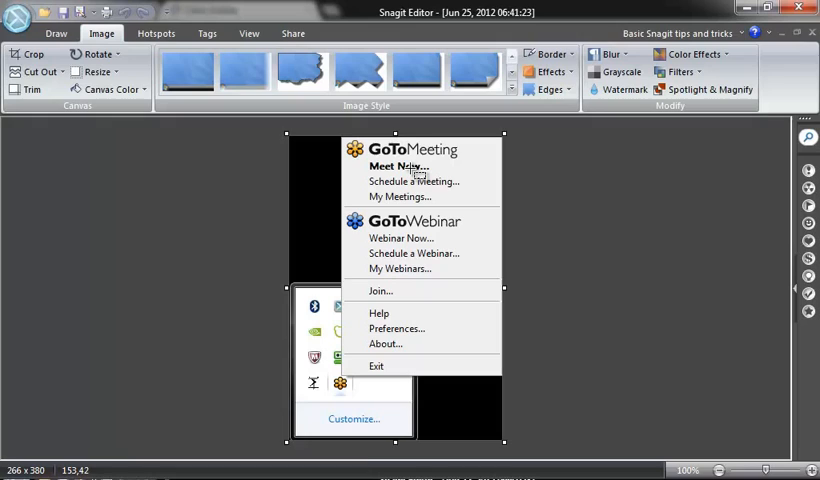
mouse_move(350, 390)
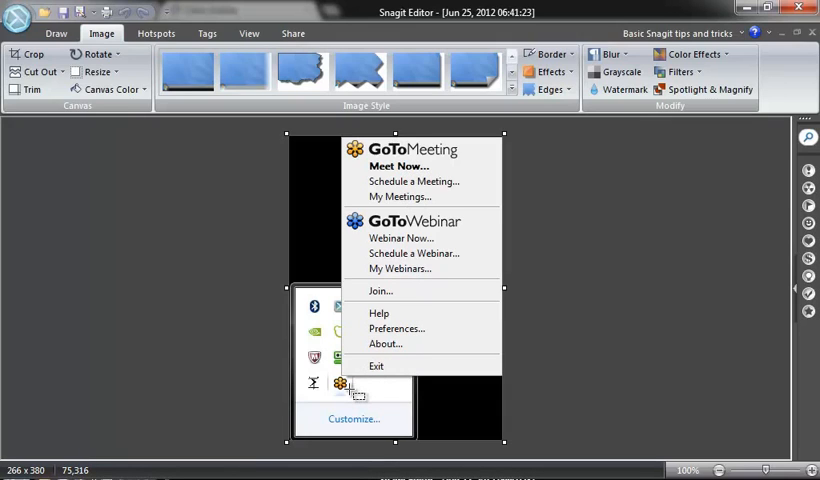
mouse_move(416, 192)
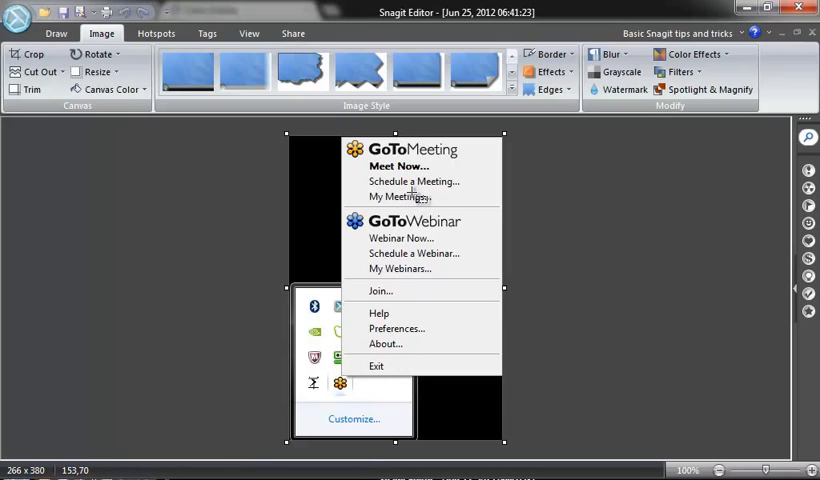
mouse_move(400, 192)
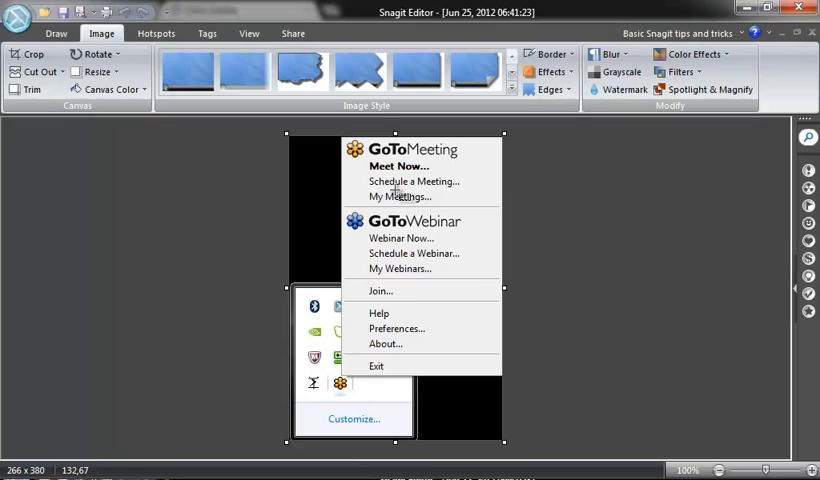
mouse_move(398, 166)
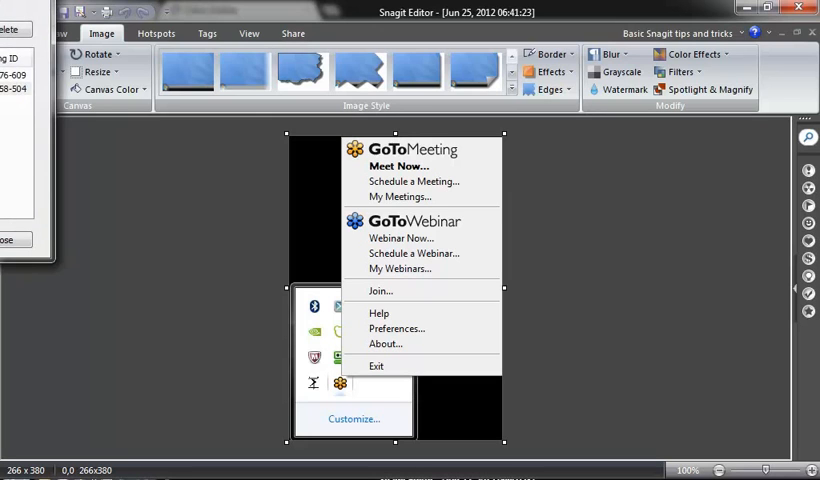
- Point out My Meetings in the captured GoToMeeting tray icon menu
click(400, 196)
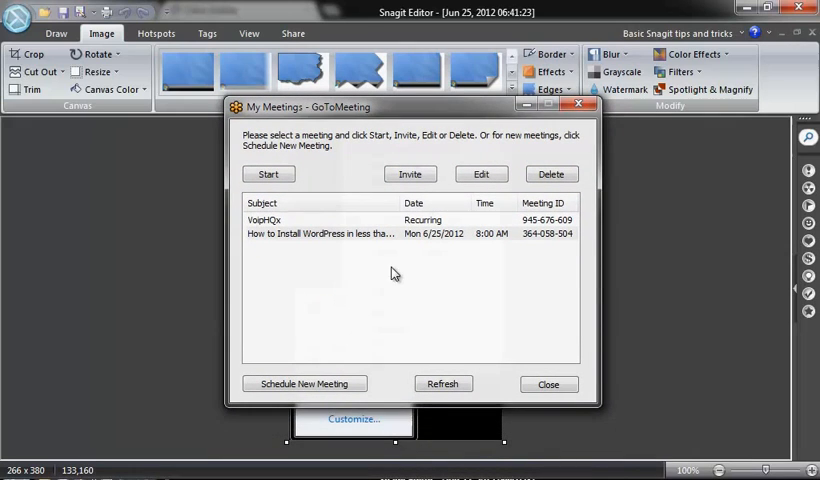
mouse_move(420, 292)
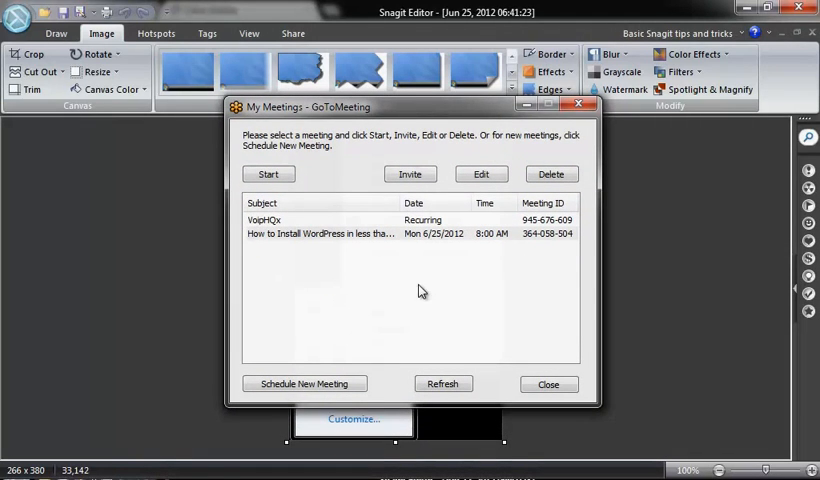
mouse_move(548, 348)
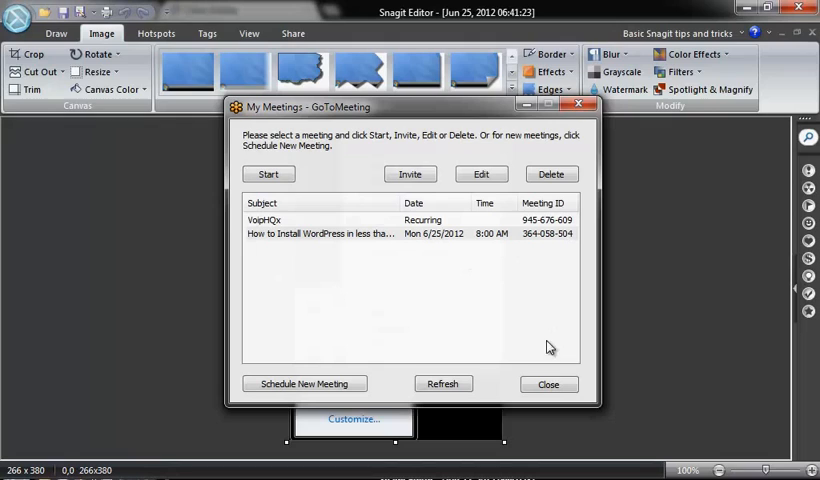
mouse_move(508, 404)
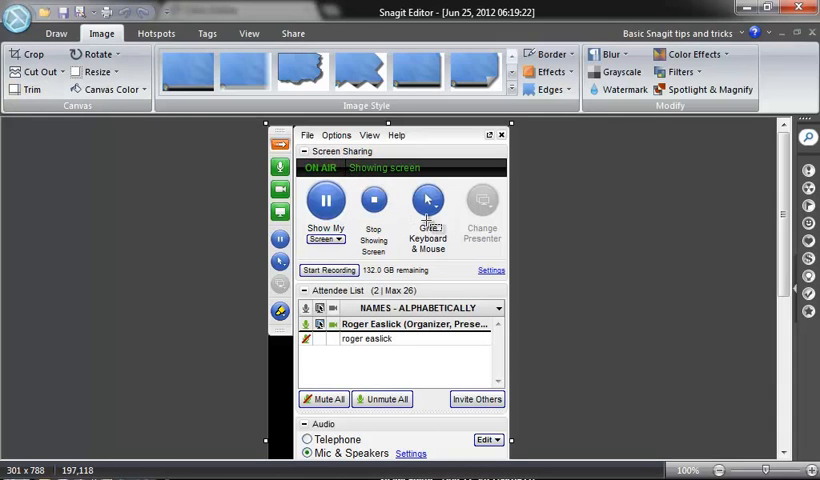
mouse_move(376, 232)
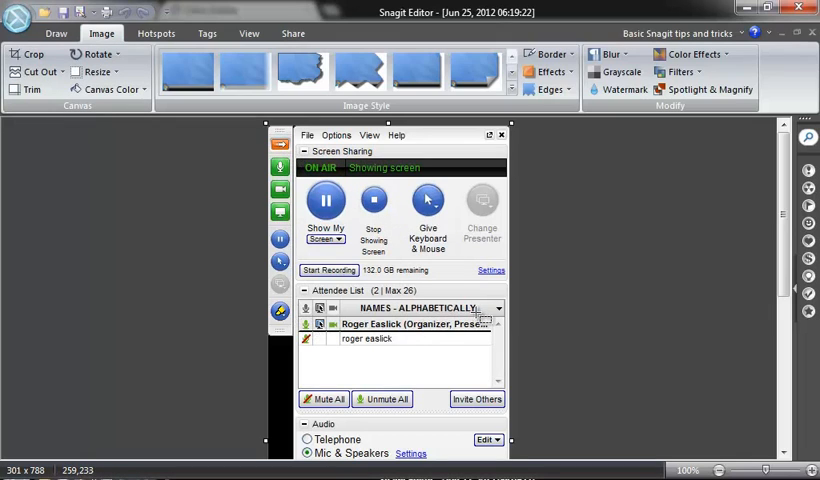
mouse_move(484, 316)
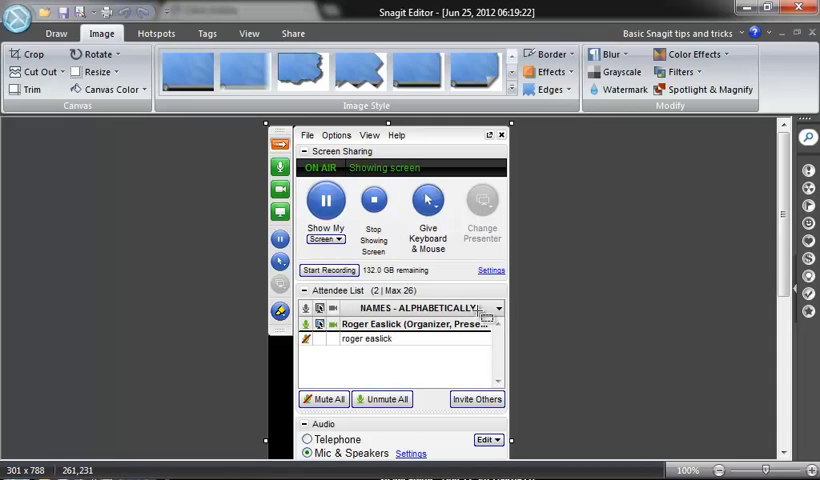
mouse_move(484, 316)
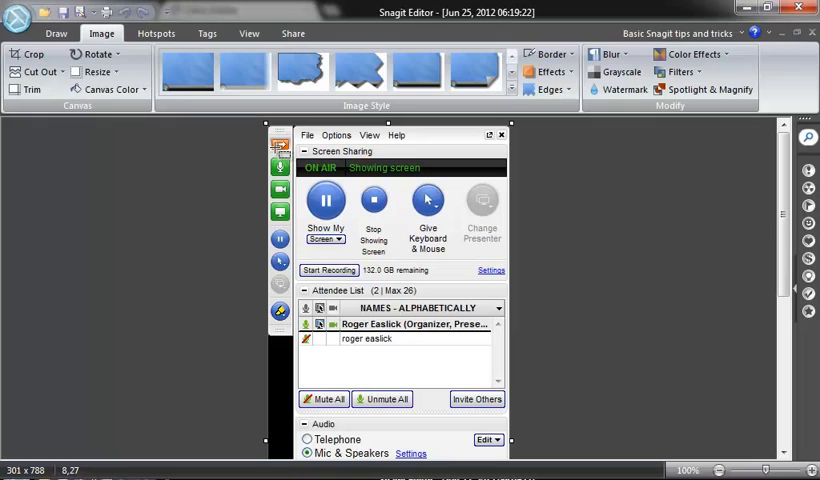
mouse_move(308, 198)
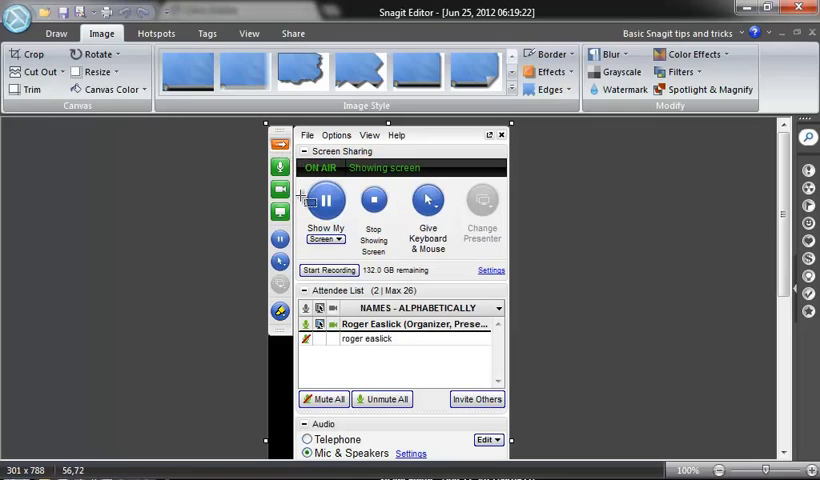
mouse_move(390, 180)
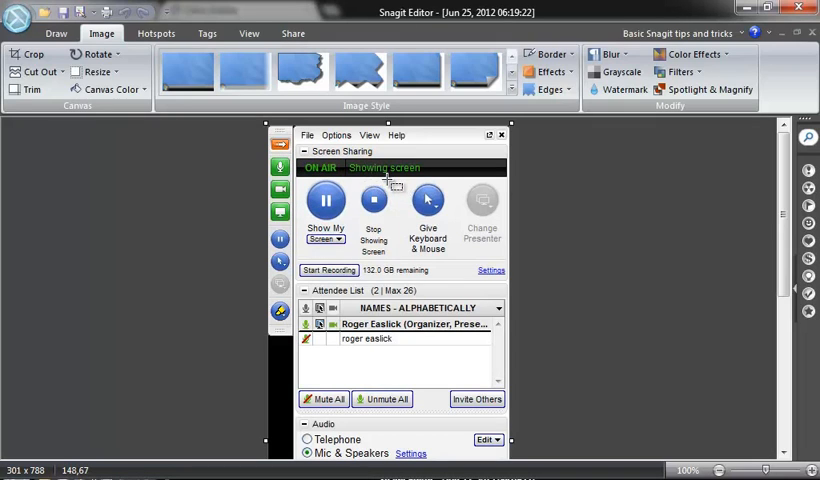
mouse_move(404, 174)
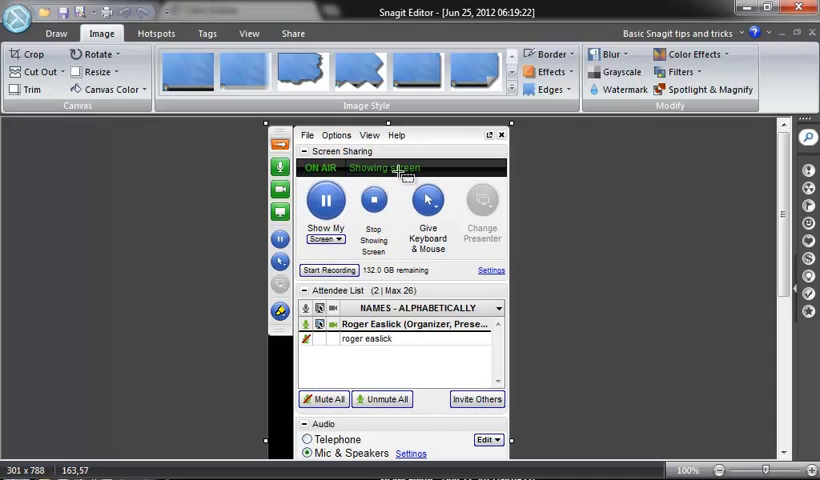
mouse_move(284, 168)
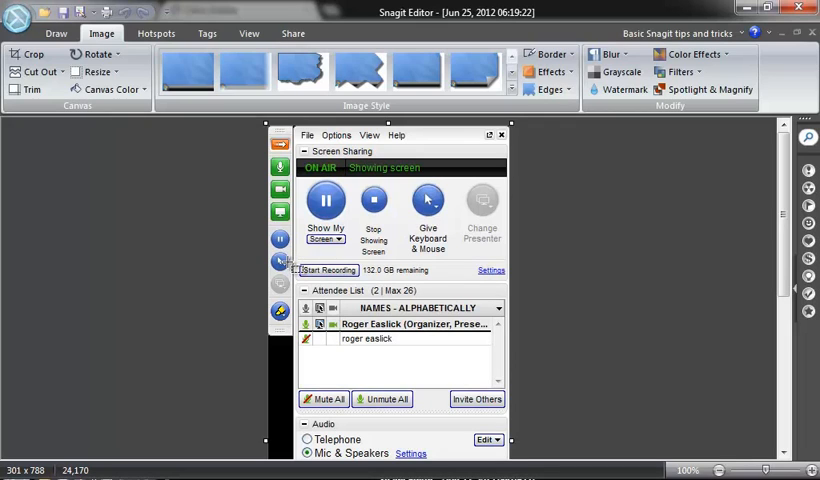
mouse_move(280, 212)
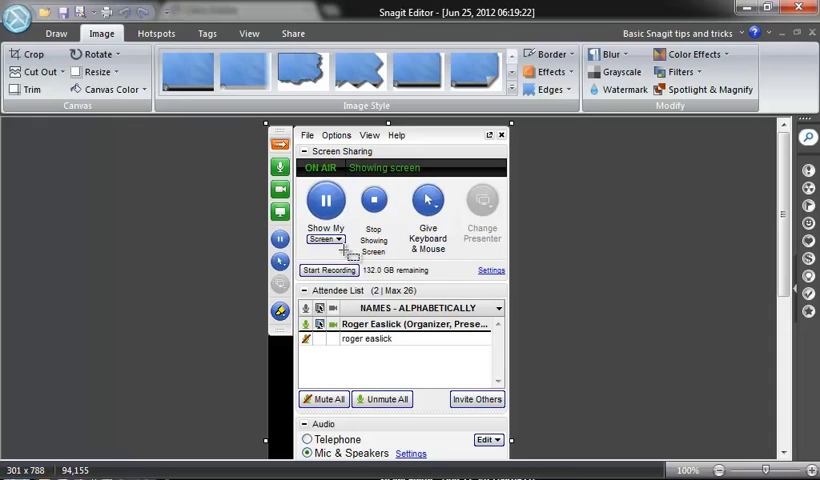
mouse_move(440, 268)
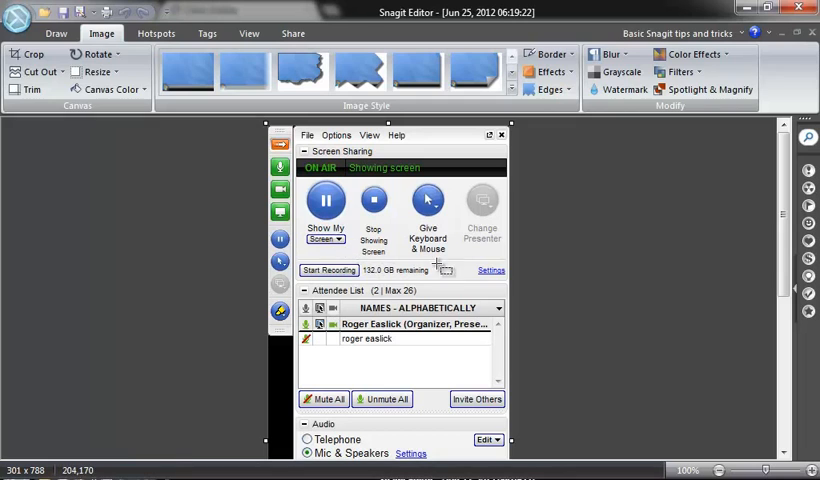
mouse_move(594, 250)
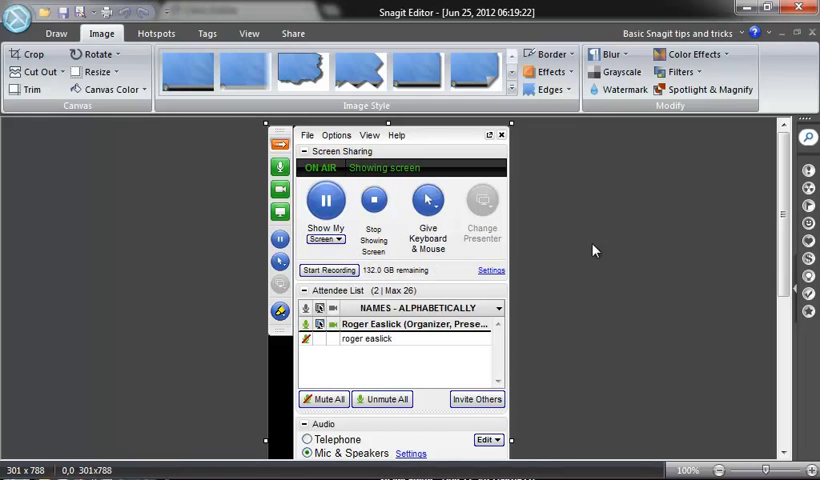
- Scroll the control panel capture down to Audio, Webcam and Chat, then back to the top
scroll(down, 3)
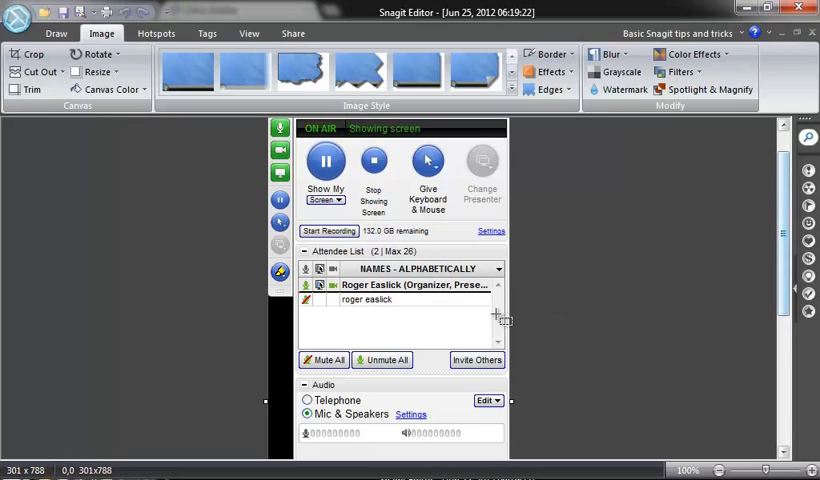
mouse_move(630, 296)
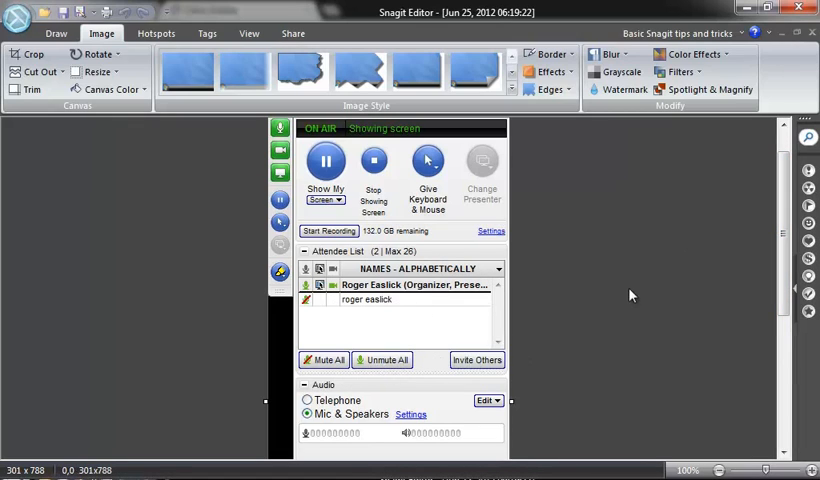
scroll(down, 3)
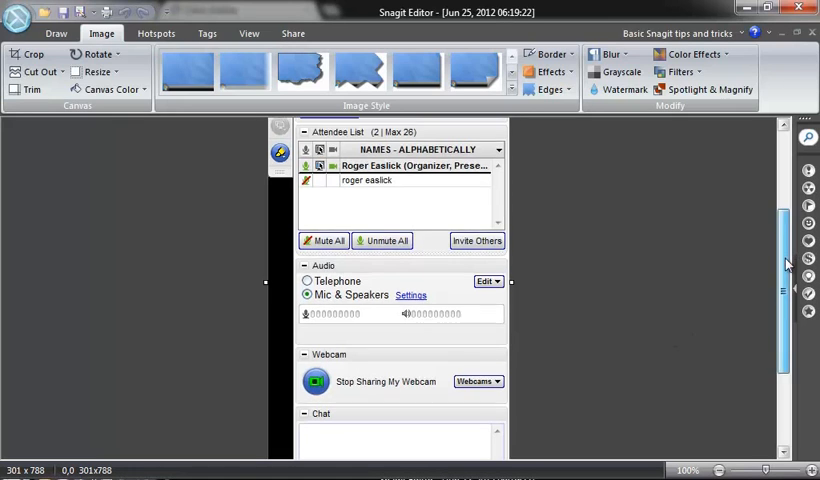
scroll(down, 3)
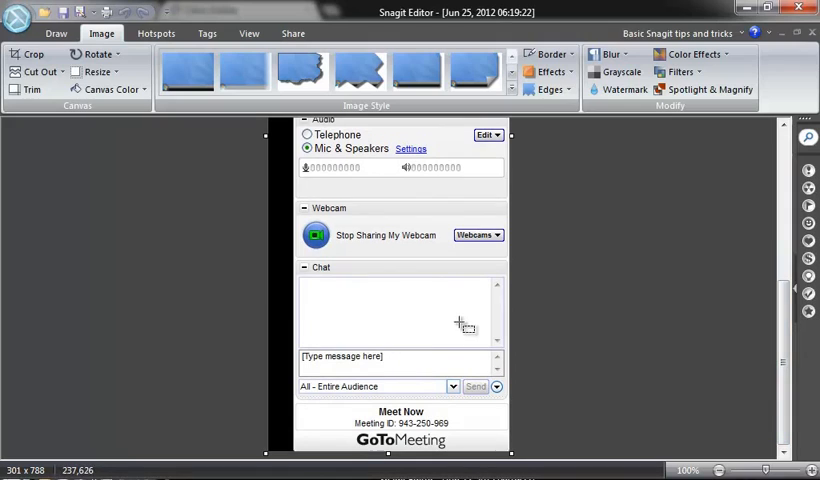
mouse_move(378, 390)
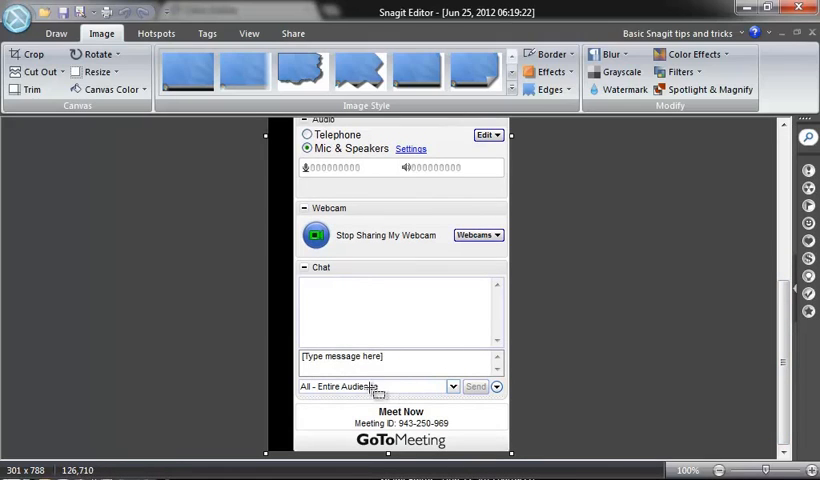
mouse_move(398, 398)
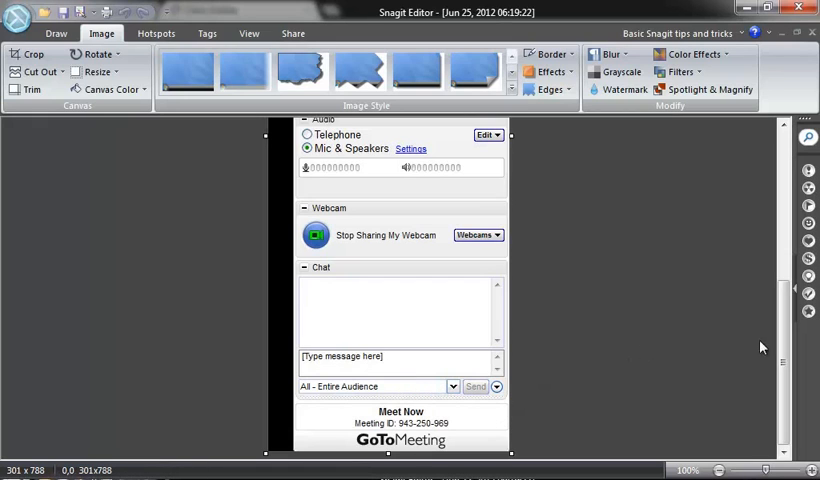
scroll(up, 3)
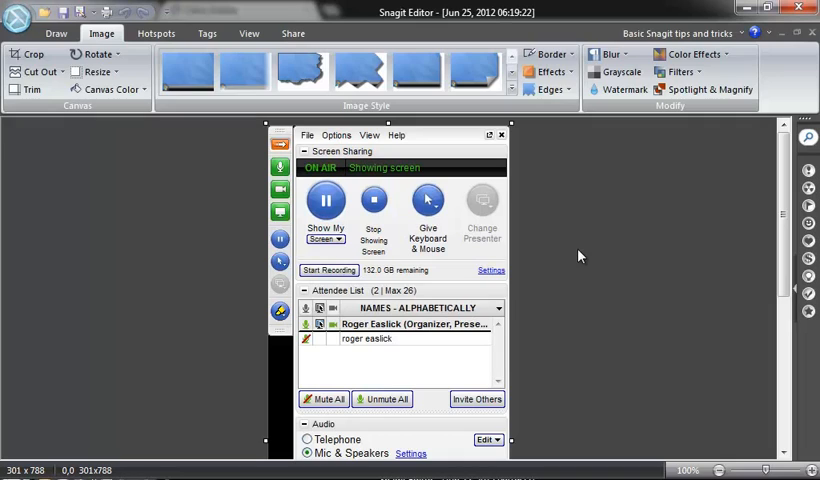
mouse_move(576, 256)
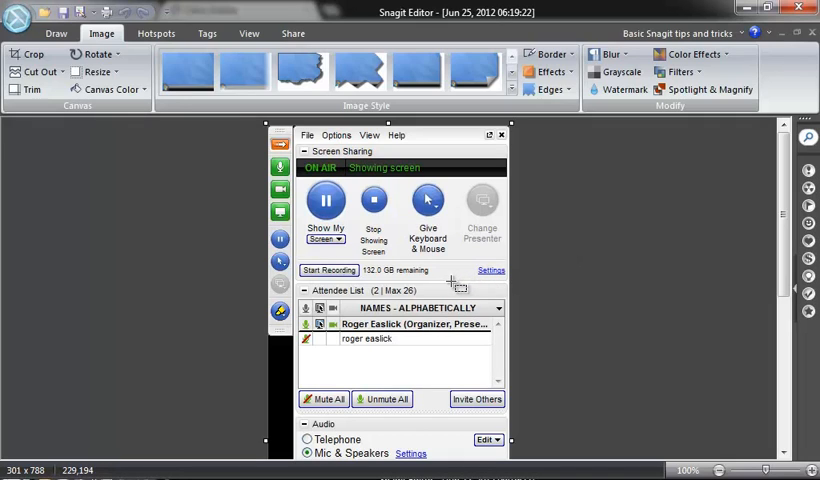
mouse_move(450, 280)
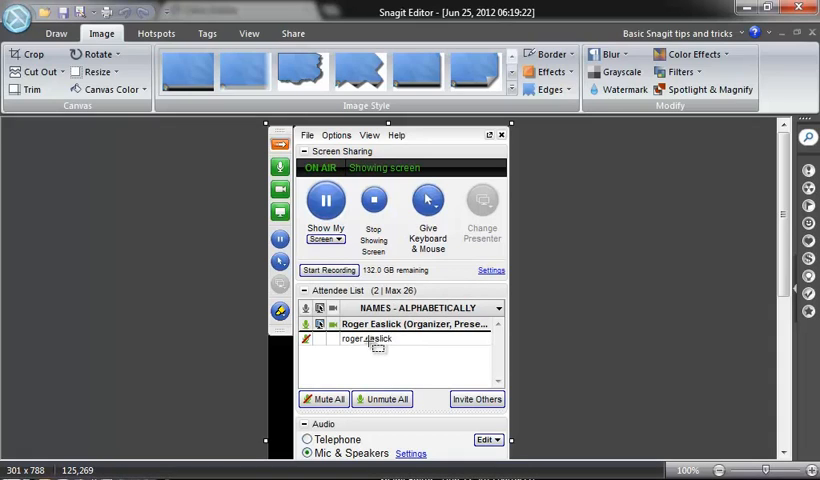
mouse_move(288, 316)
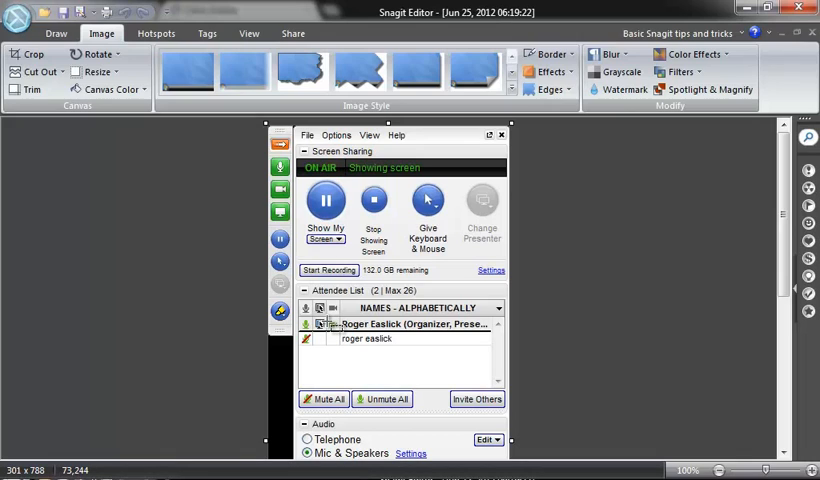
mouse_move(428, 216)
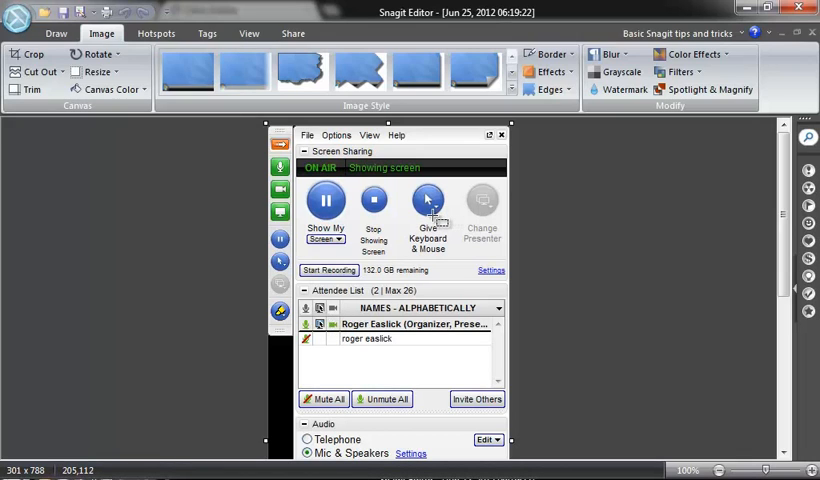
mouse_move(344, 210)
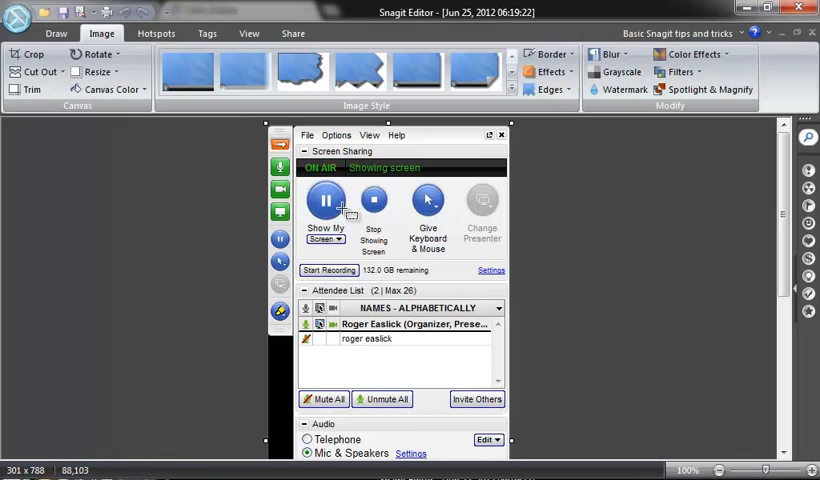
mouse_move(456, 280)
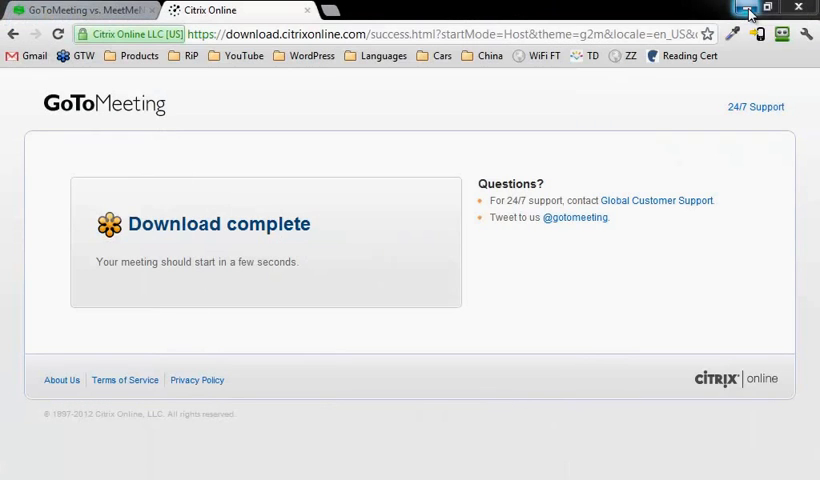
- From the GoToMeeting vs. MeetMeNow article, follow the GoToMeeting by Citrix link to the trial page
click(76, 10)
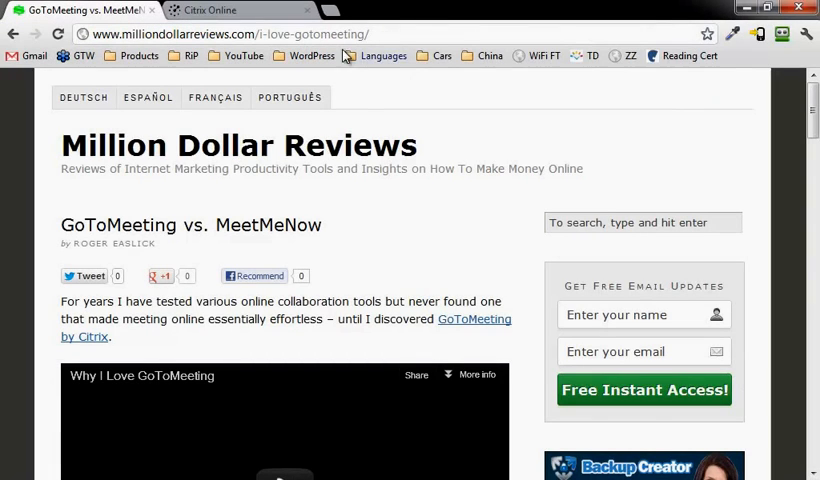
mouse_move(400, 208)
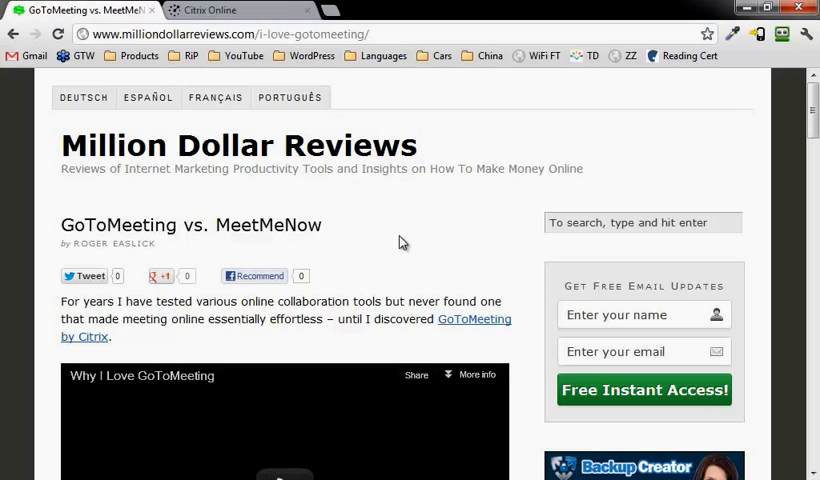
mouse_move(308, 262)
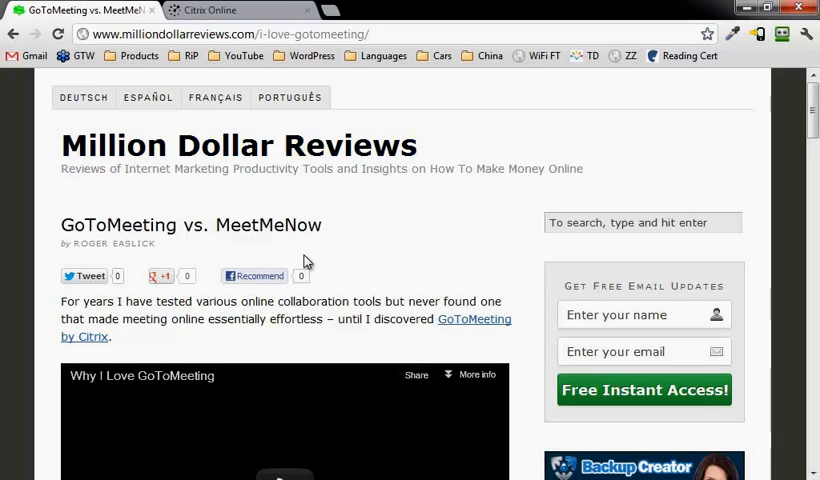
mouse_move(474, 330)
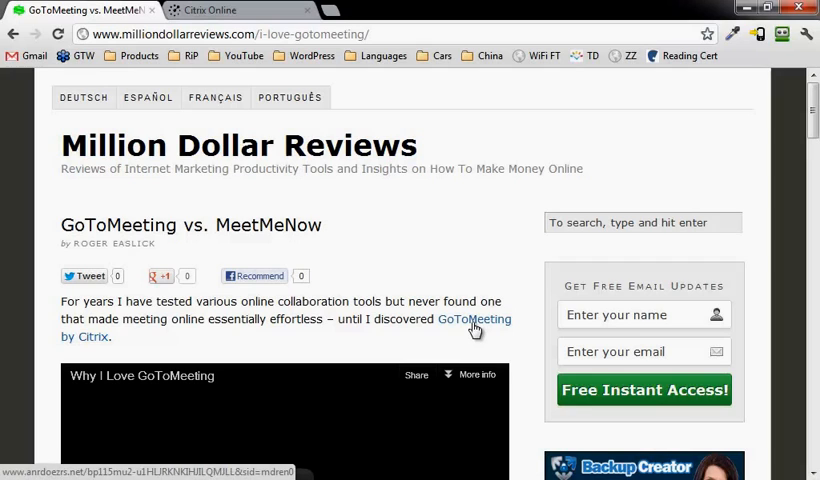
click(472, 320)
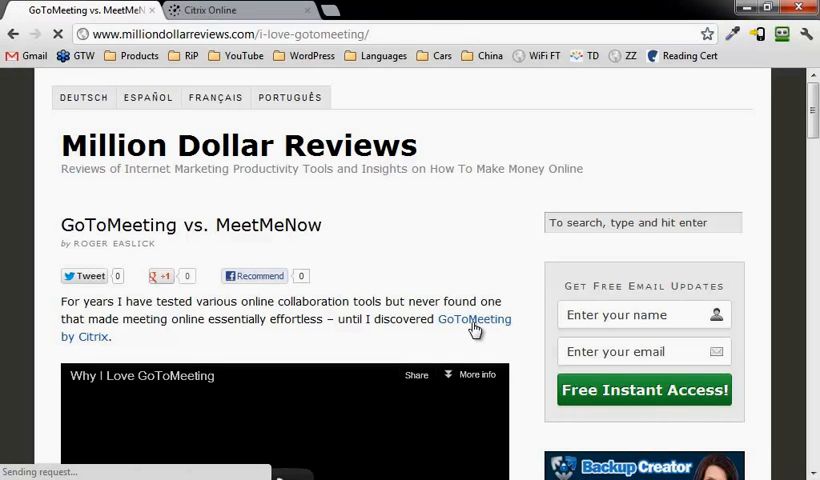
click(472, 320)
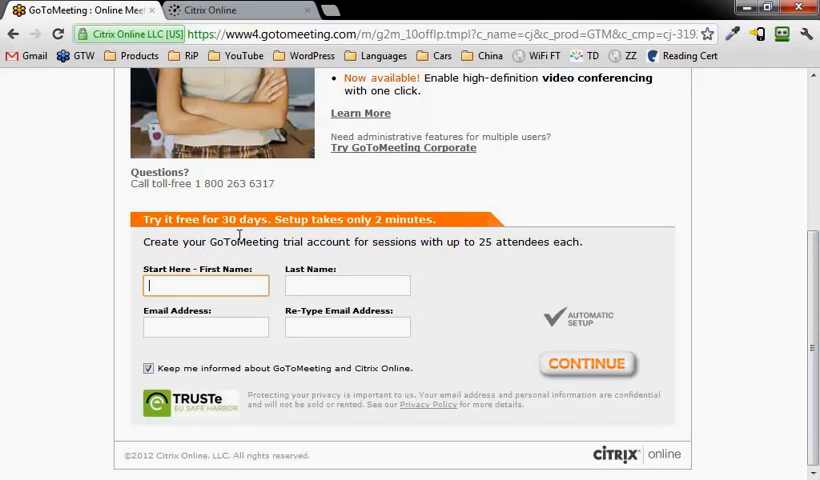
mouse_move(216, 236)
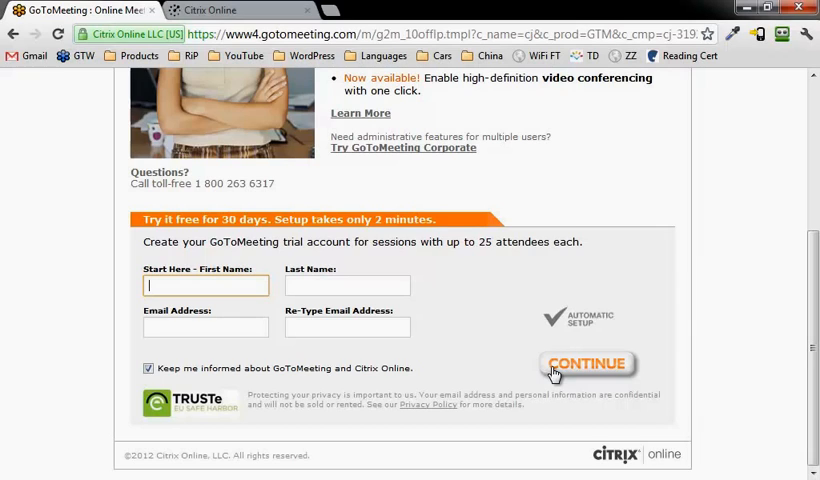
mouse_move(384, 180)
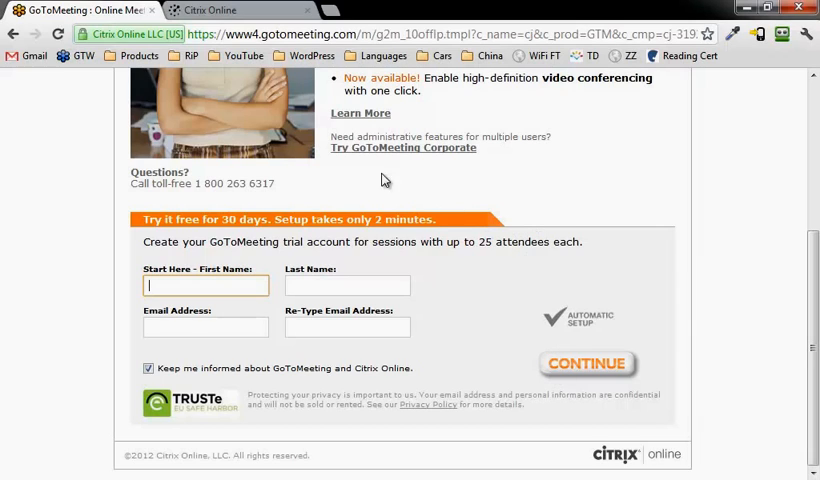
mouse_move(264, 122)
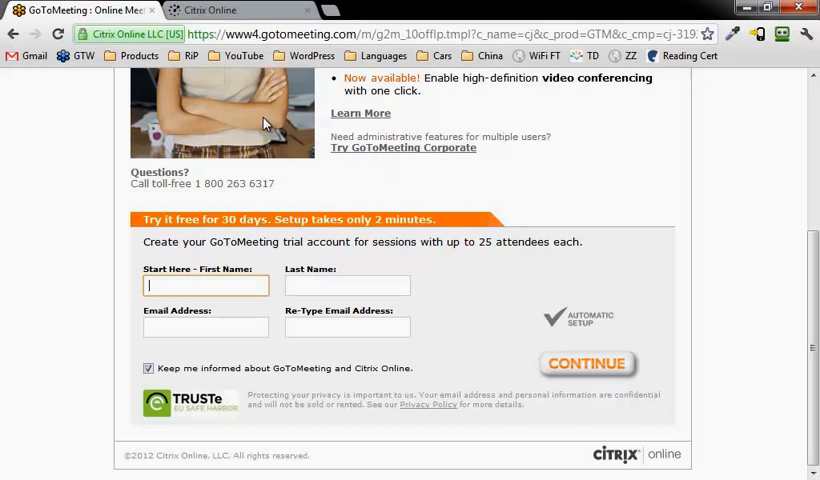